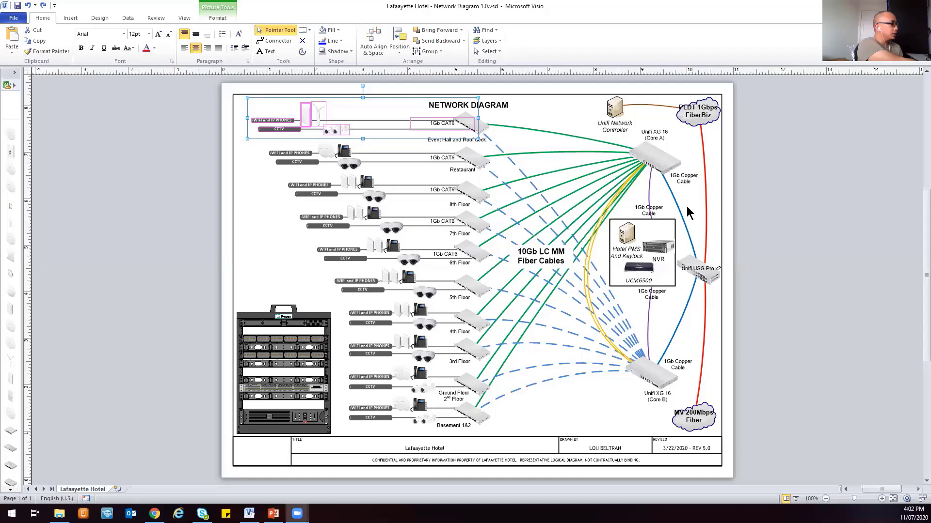
mouse_move(757, 320)
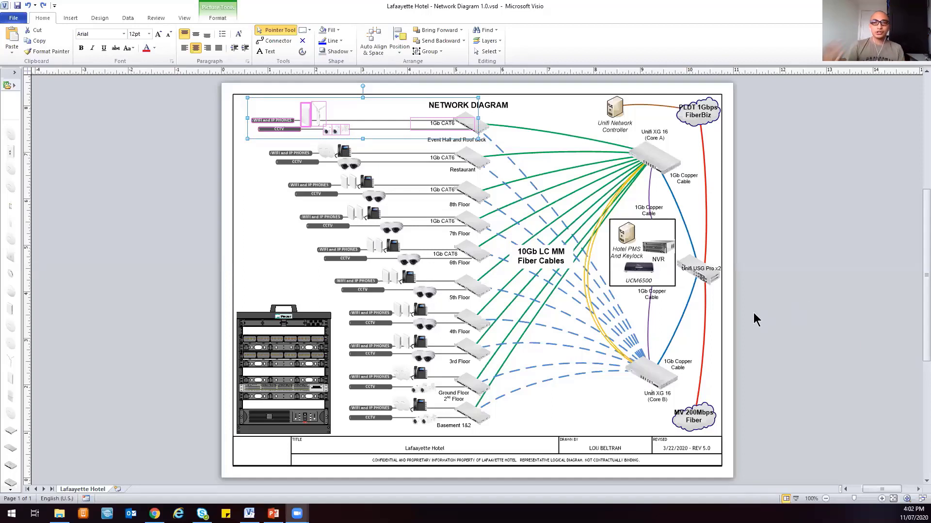
mouse_move(736, 311)
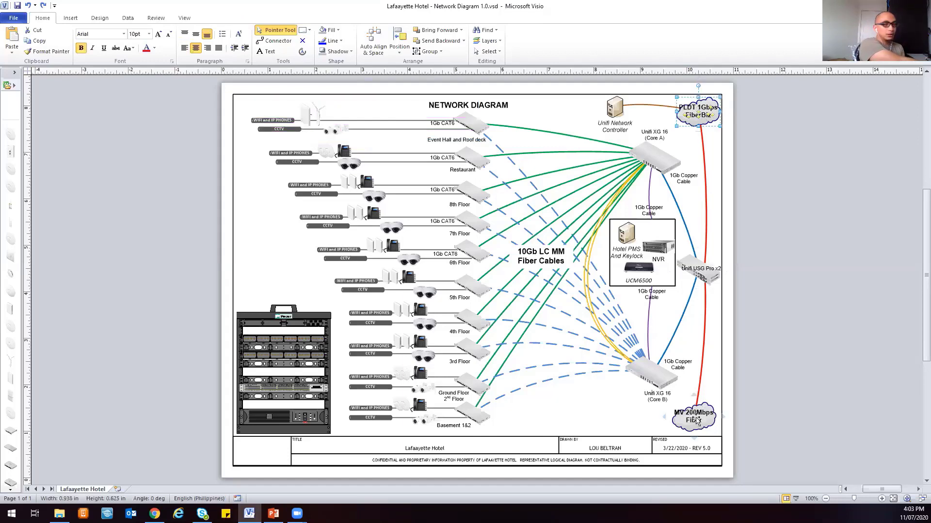
left_click(693, 416)
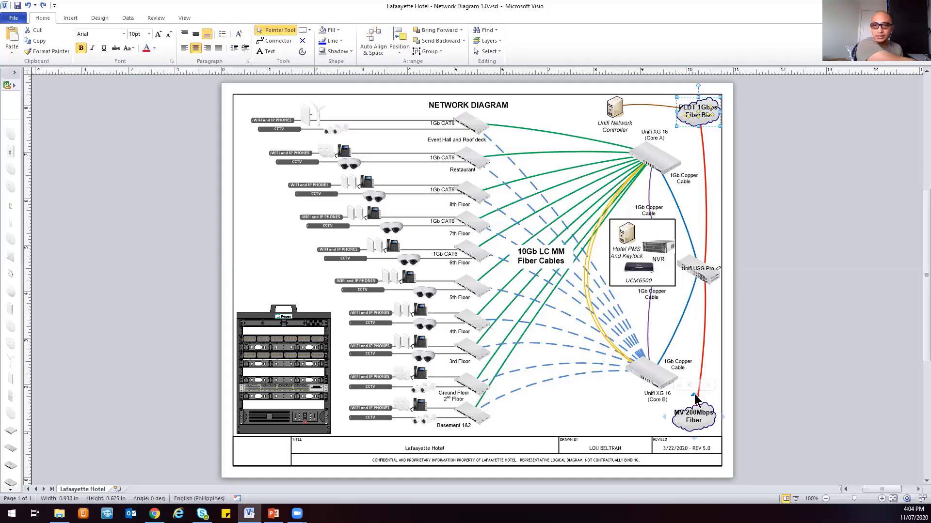
mouse_move(694, 395)
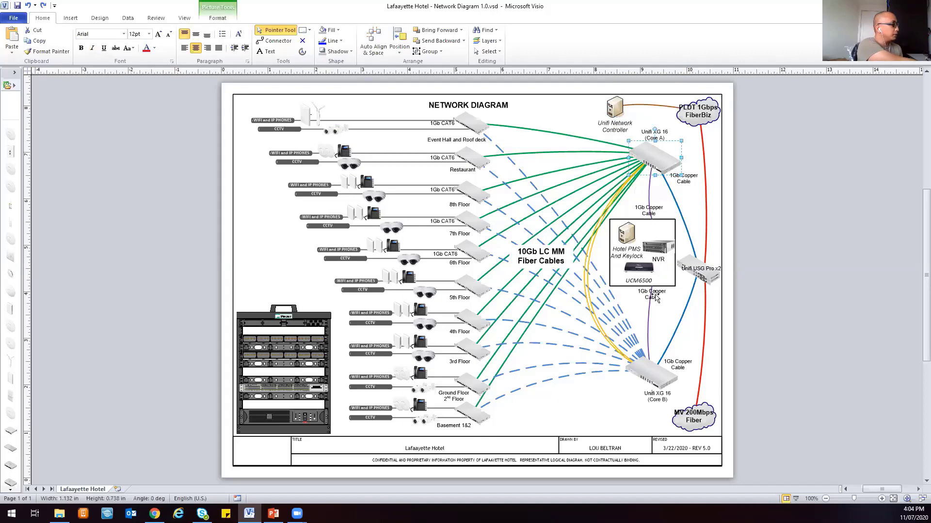
left_click(649, 375)
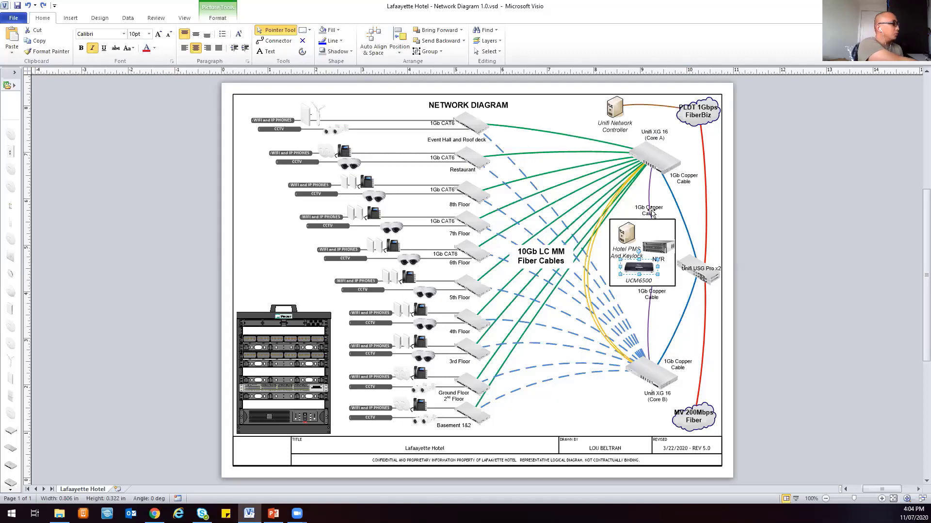
left_click(651, 295)
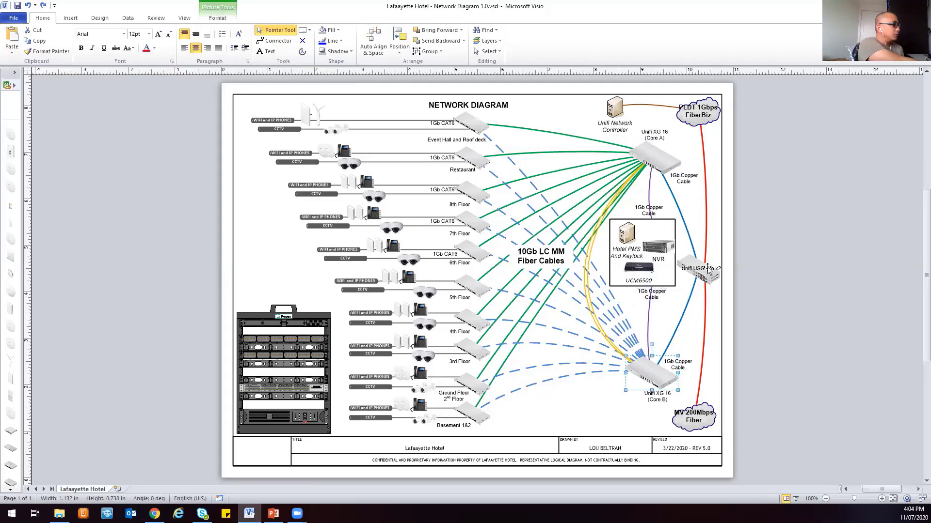
left_click_drag(653, 380, 700, 274)
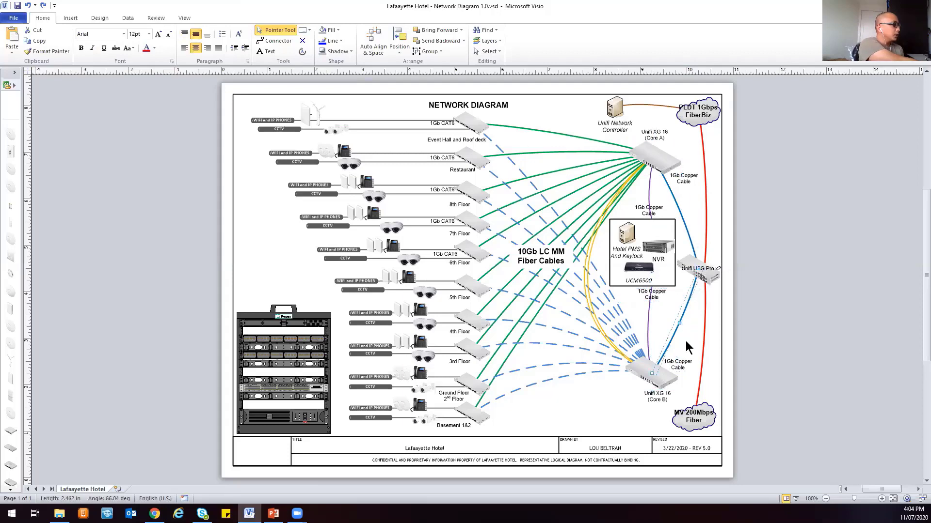
left_click(683, 178)
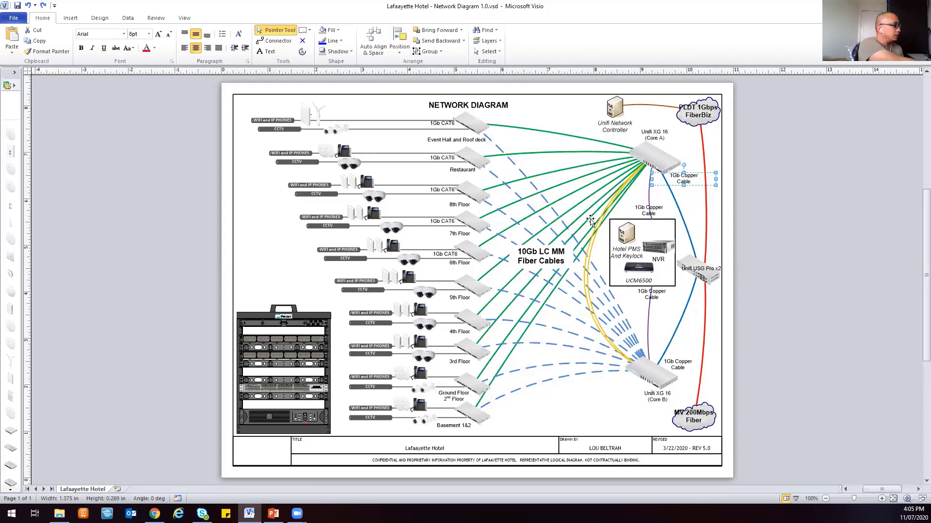
mouse_move(641, 175)
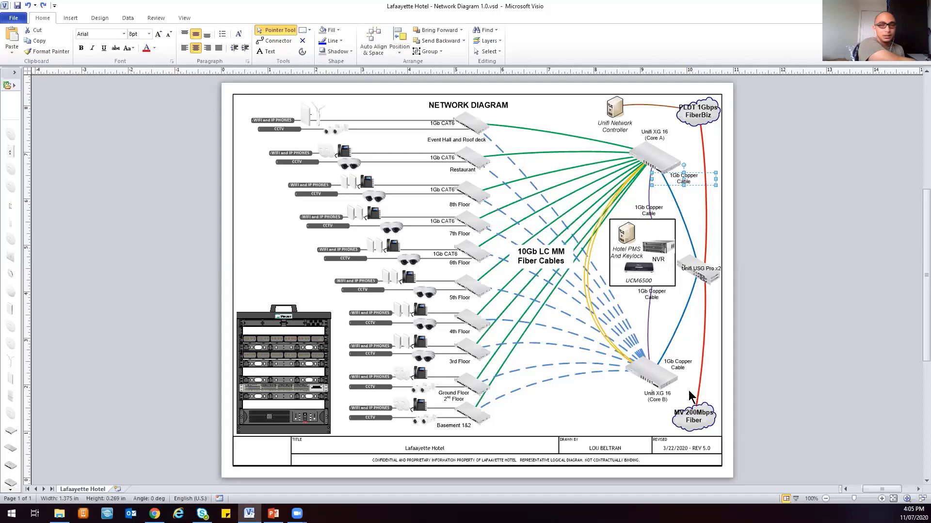
mouse_move(693, 397)
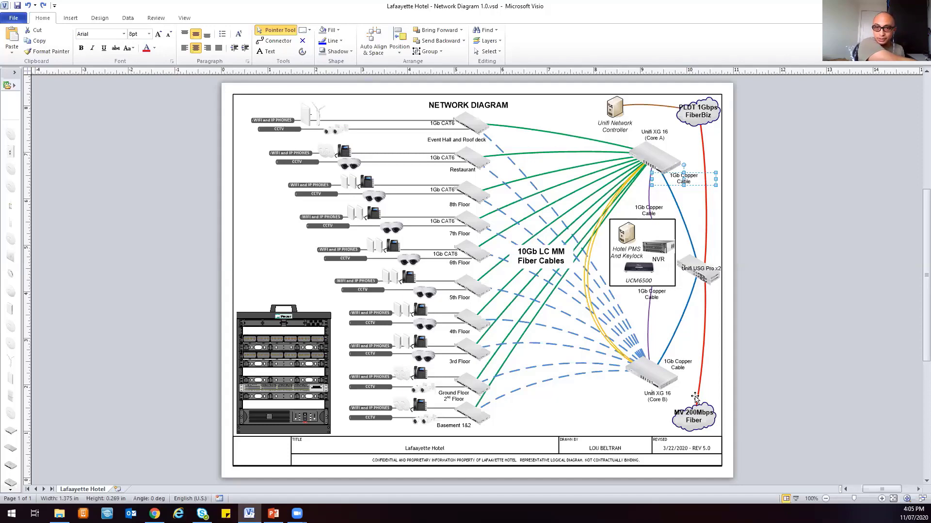
mouse_move(658, 160)
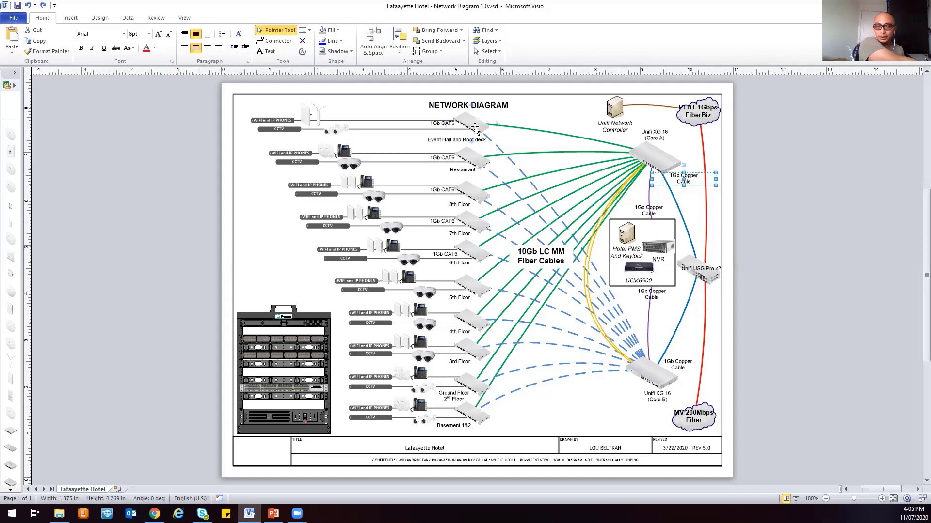
mouse_move(475, 143)
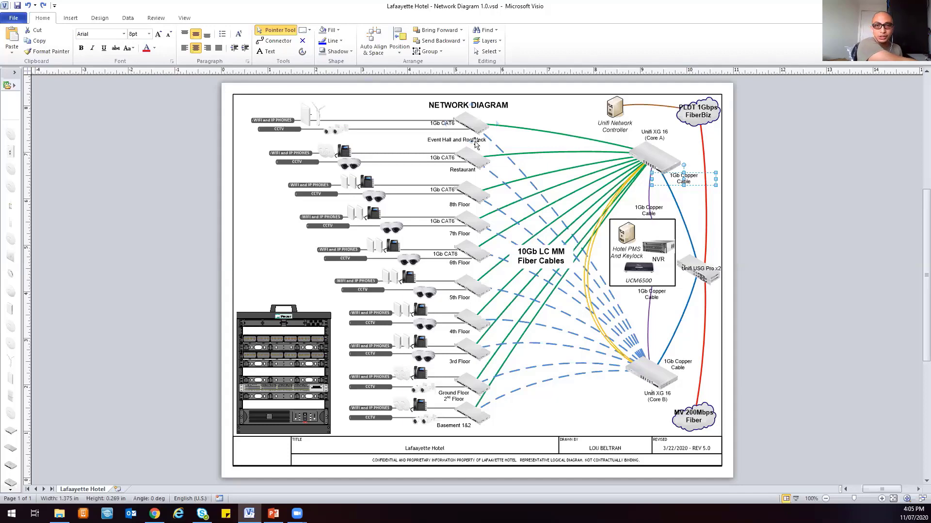
mouse_move(478, 417)
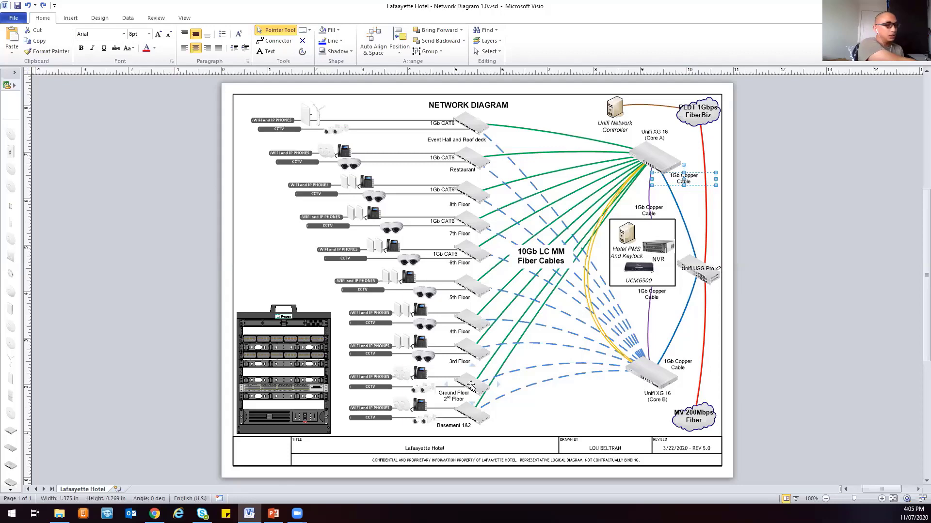
mouse_move(487, 380)
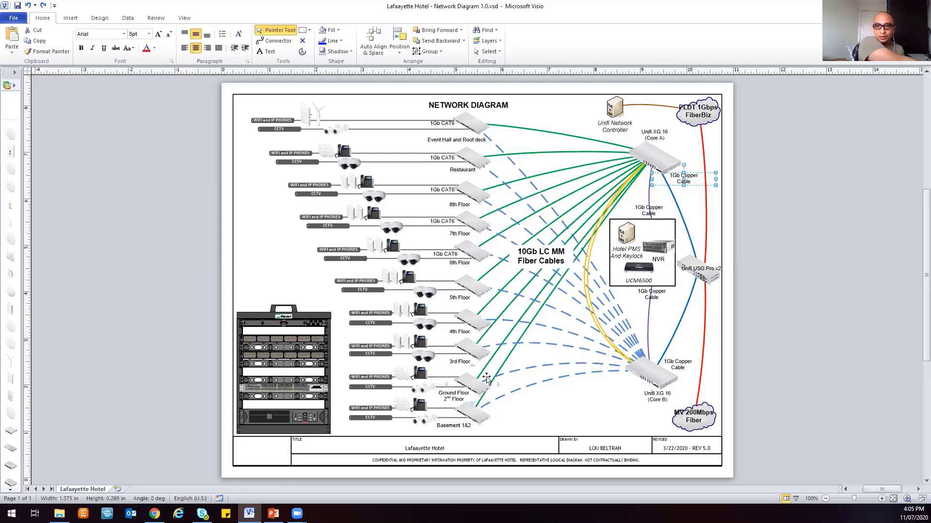
mouse_move(512, 182)
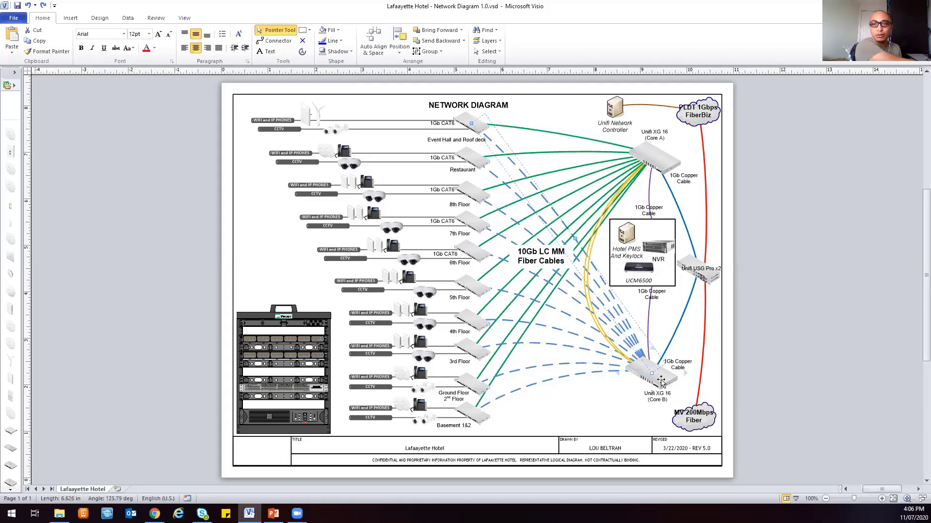
mouse_move(478, 255)
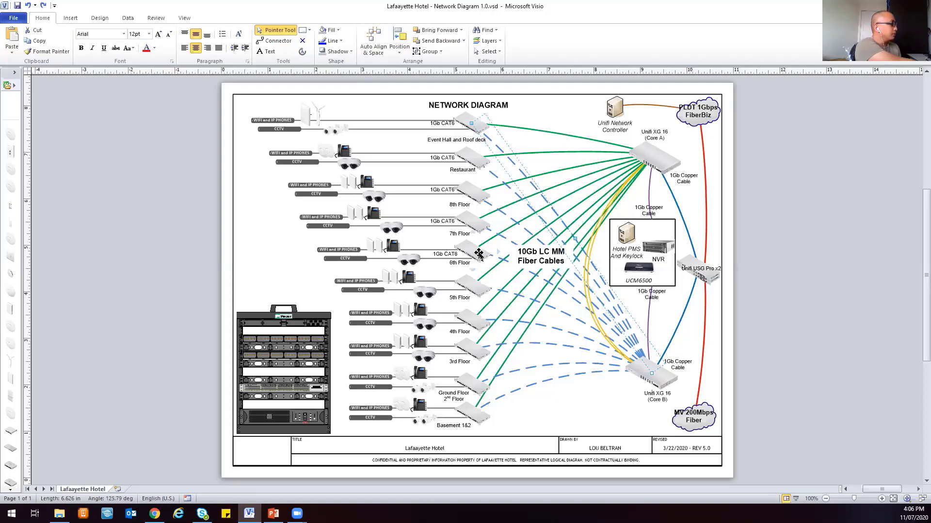
mouse_move(444, 125)
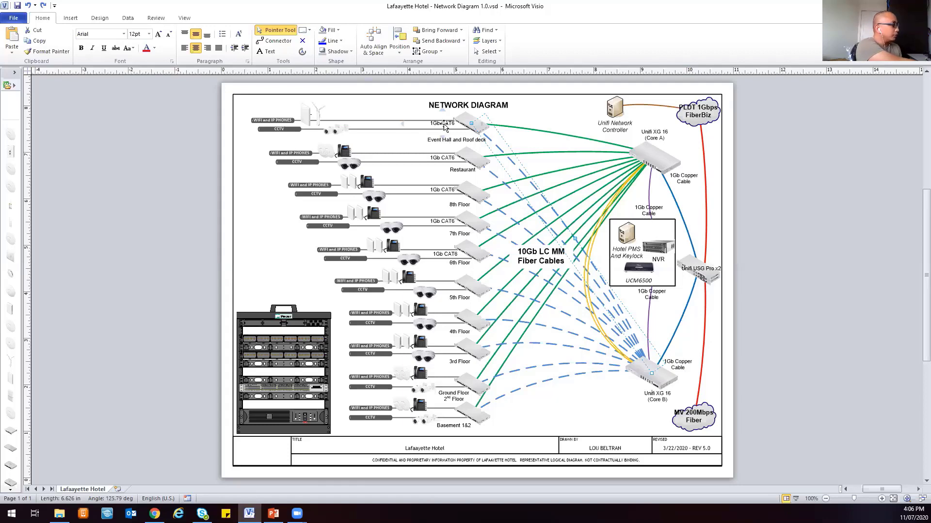
left_click(442, 123)
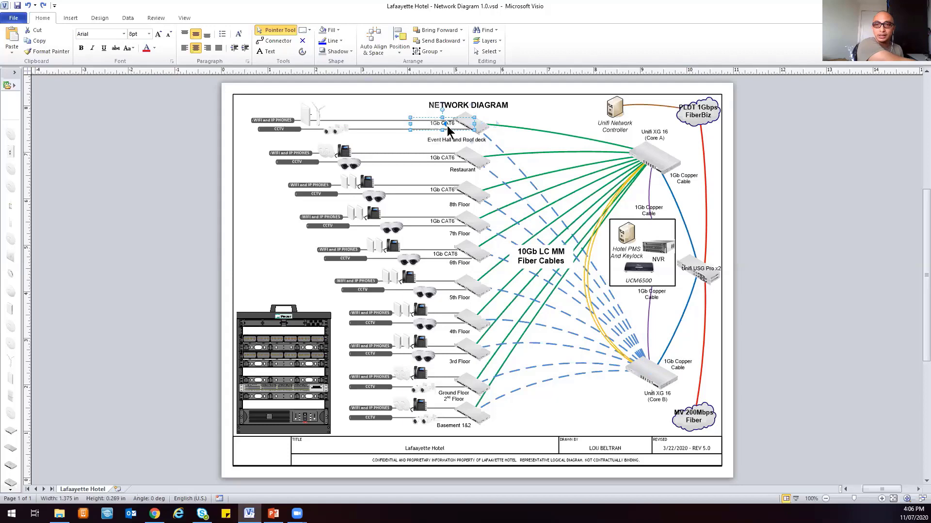
mouse_move(418, 131)
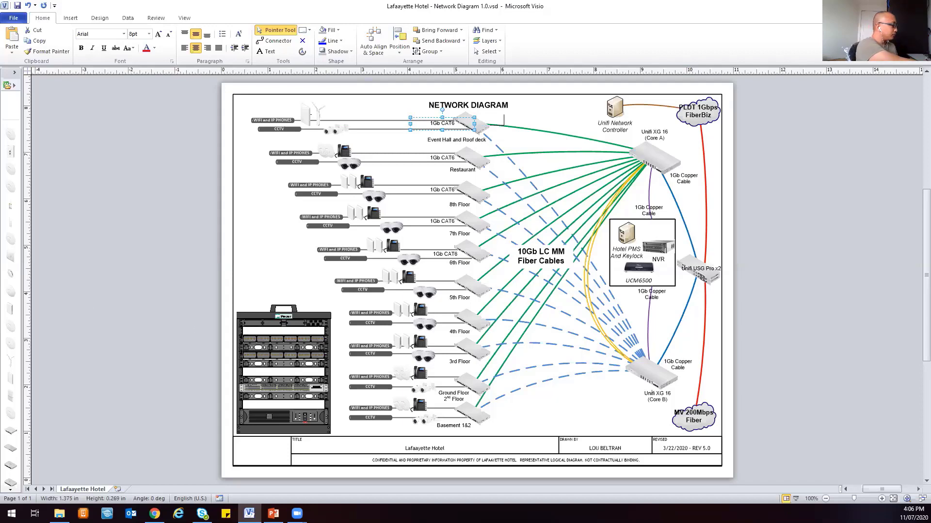
mouse_move(273, 513)
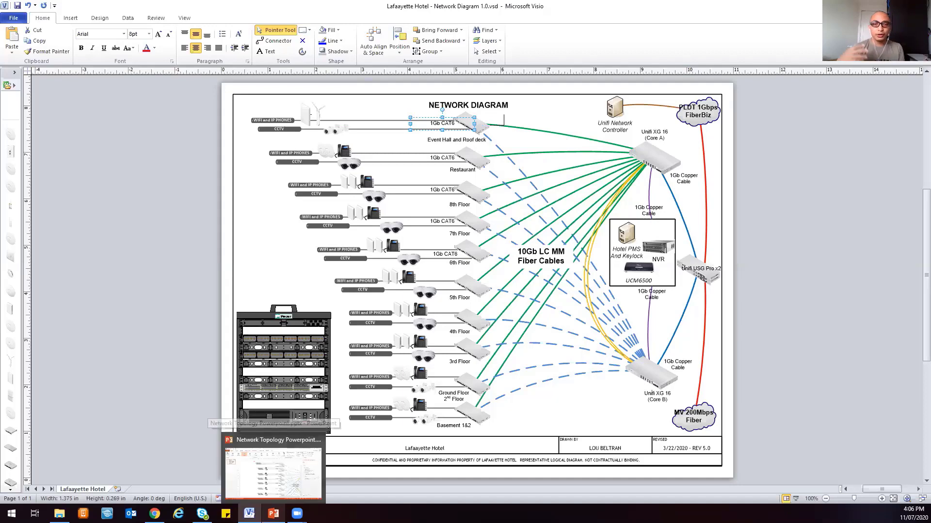